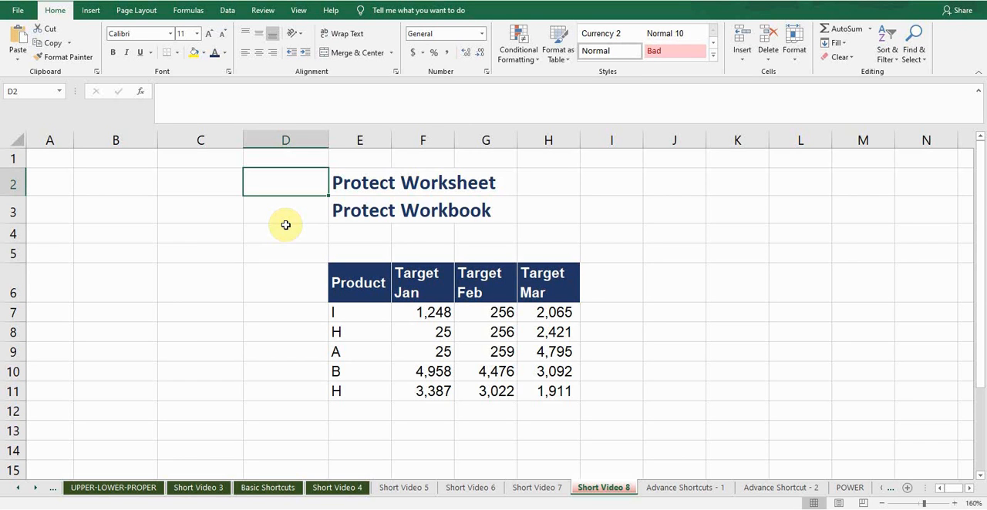
Step: Select cell D3, then apply Protect Sheet with a password confirmed by re-entry
left_click(359, 182)
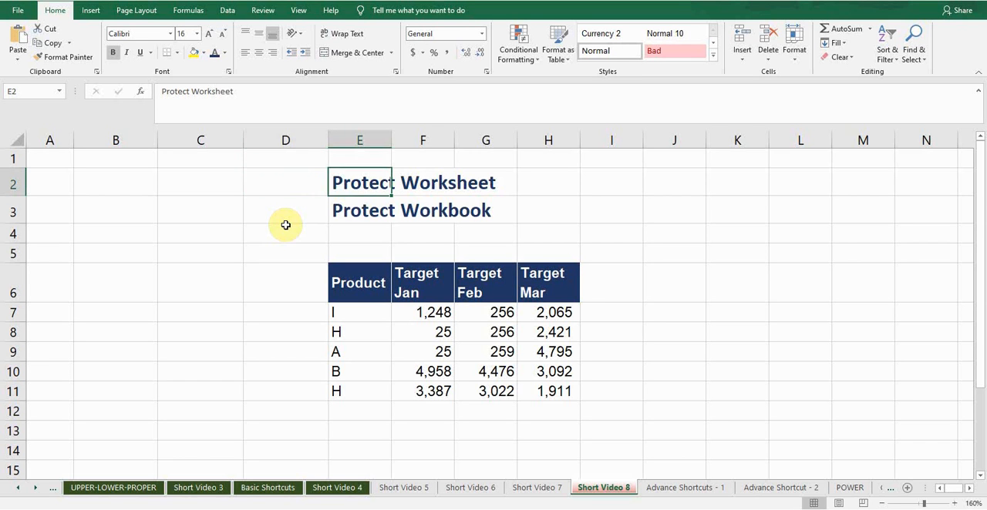
left_click(286, 210)
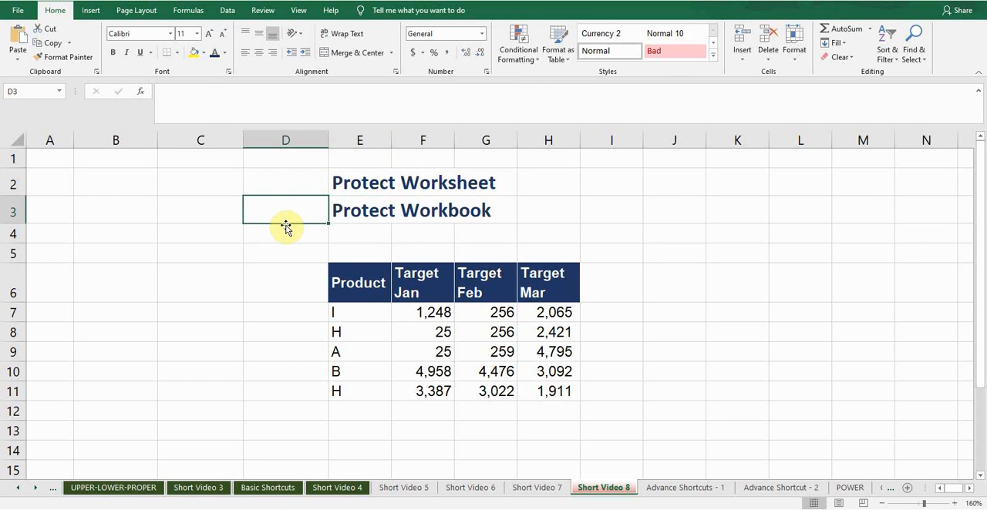
mouse_move(466, 178)
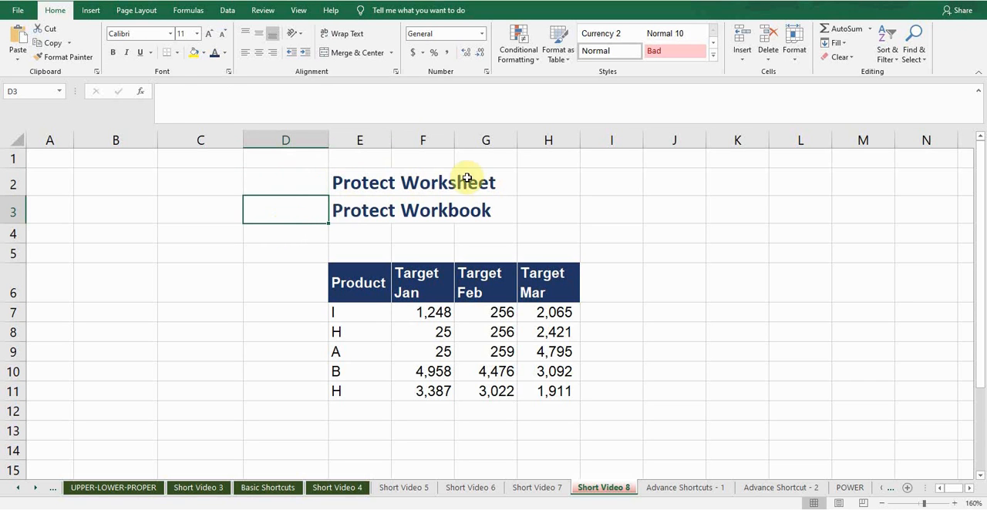
left_click(263, 10)
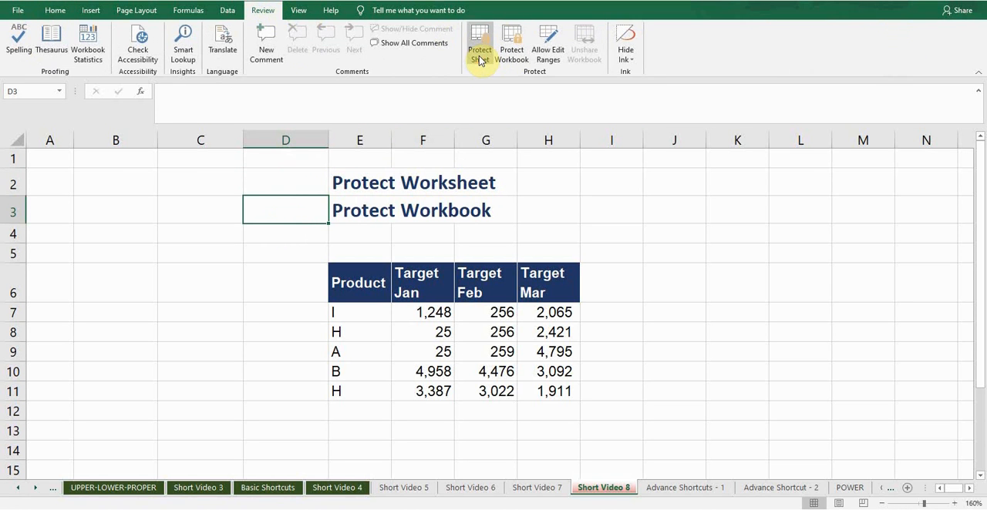
left_click(479, 44)
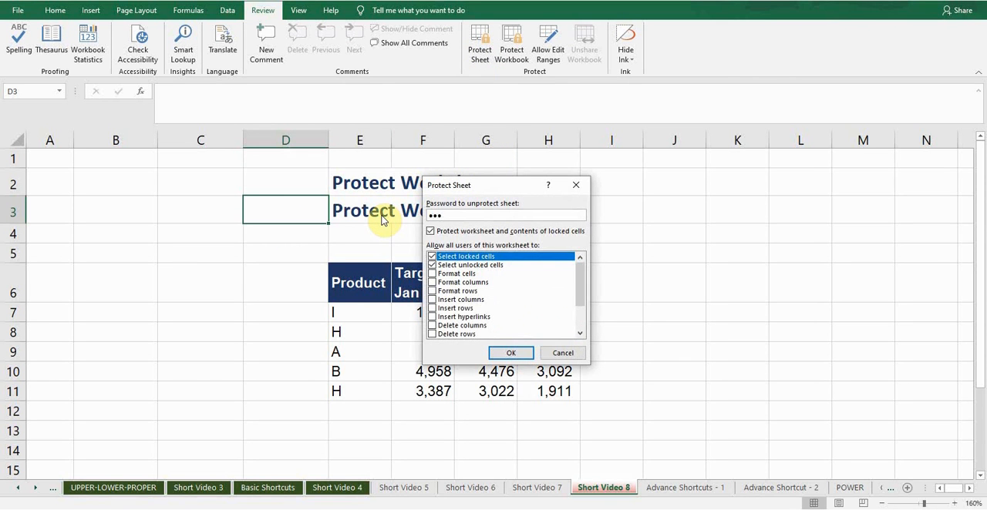
left_click(511, 352)
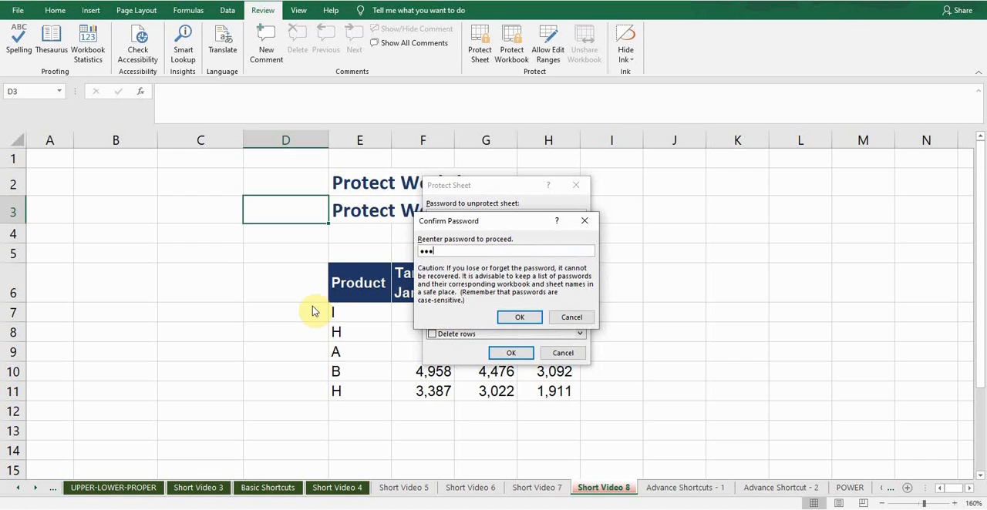
left_click(519, 317)
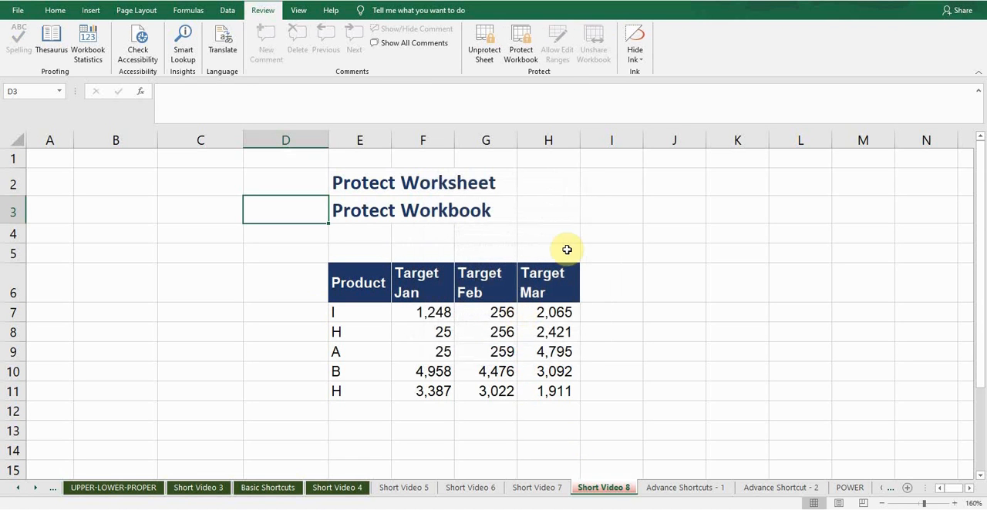
left_click(423, 312)
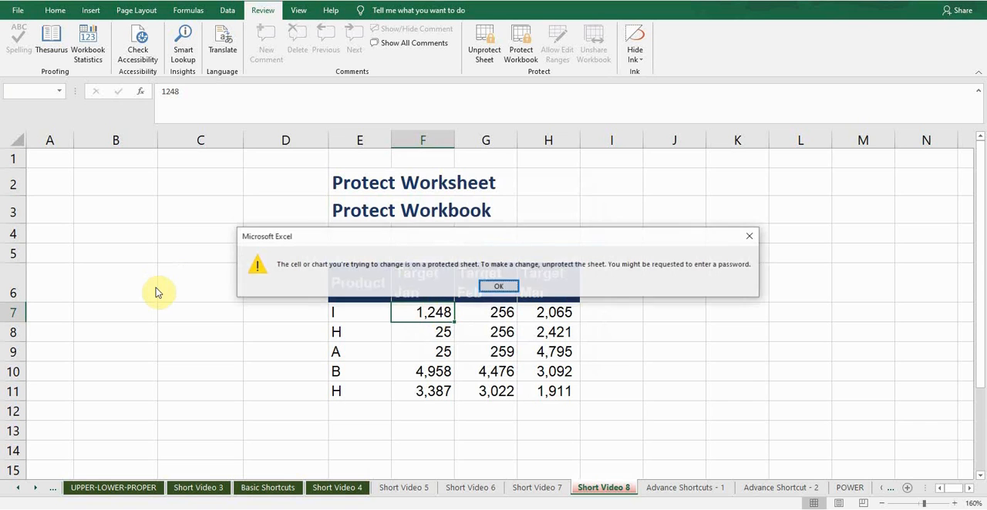
left_click(497, 286)
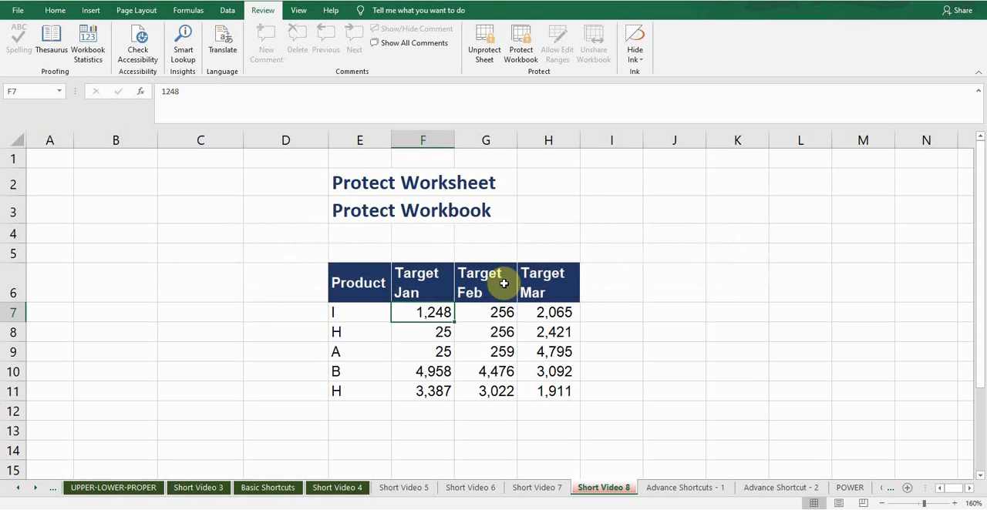
mouse_move(432, 113)
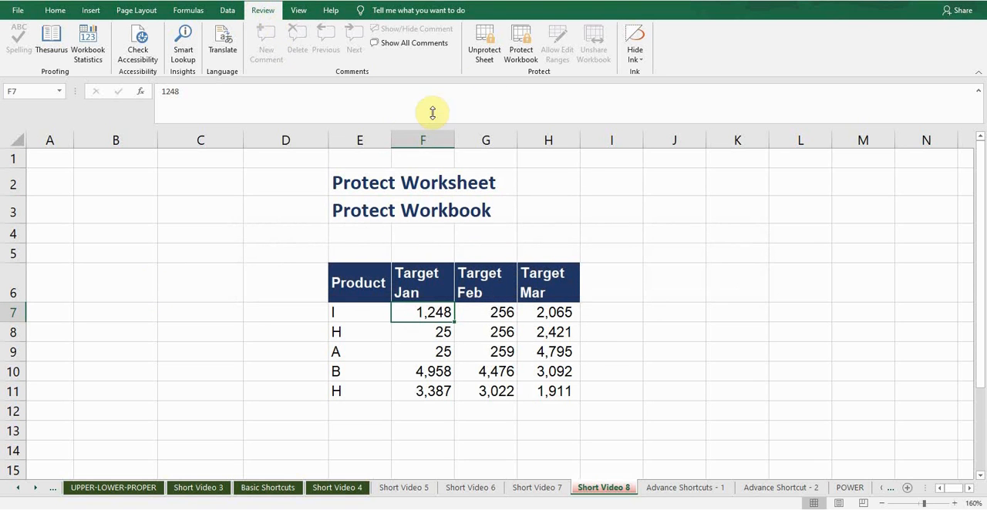
left_click(484, 44)
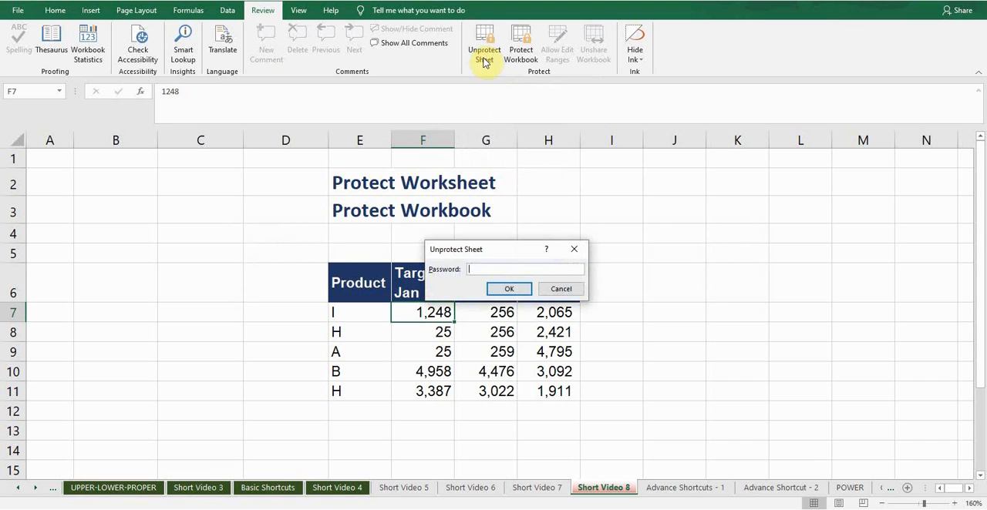
type("123")
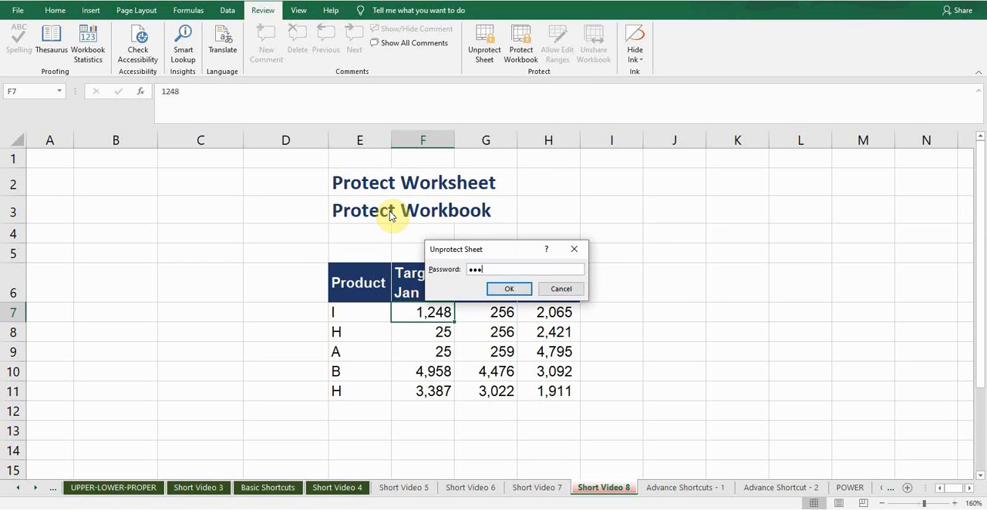
left_click(508, 289)
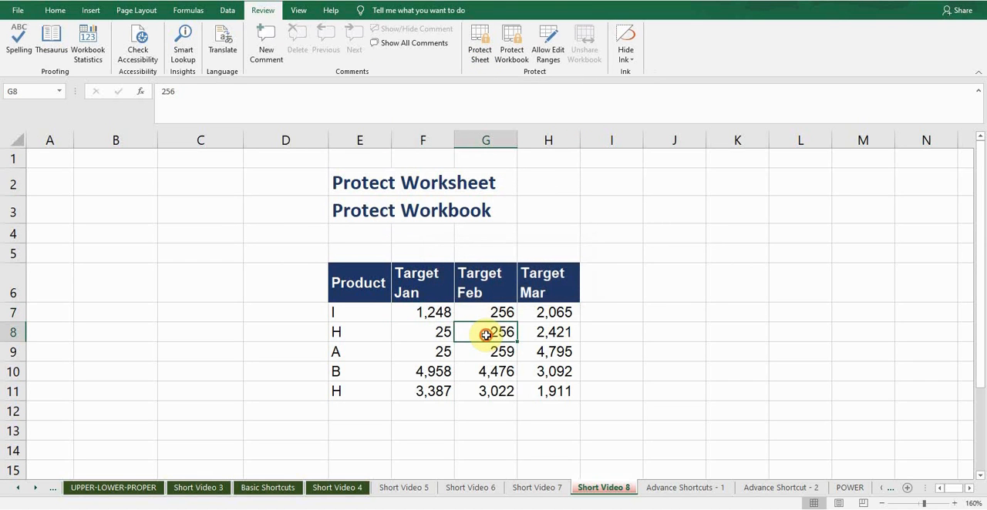
double_click(485, 332)
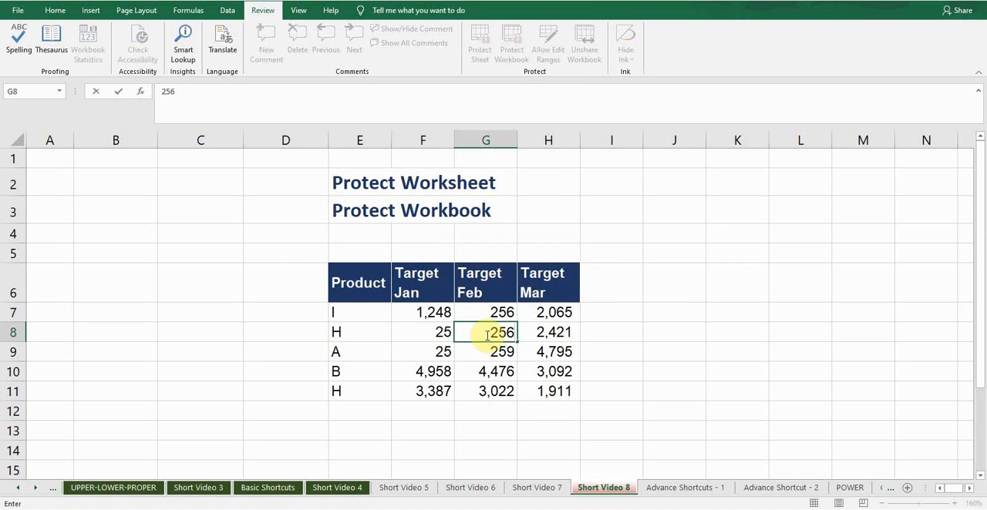
key("enter")
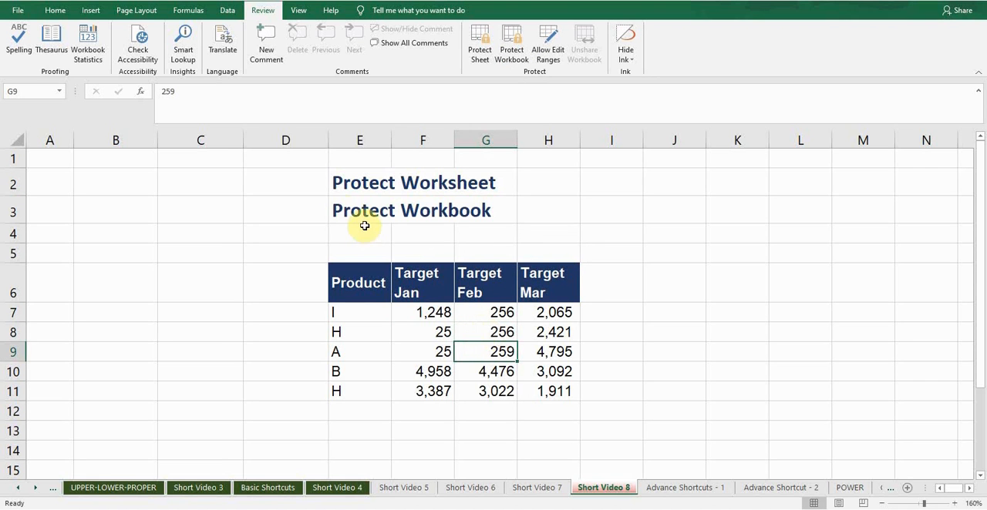
Step: Apply Protect Workbook to the structure with a password, re-entered to confirm
left_click(359, 210)
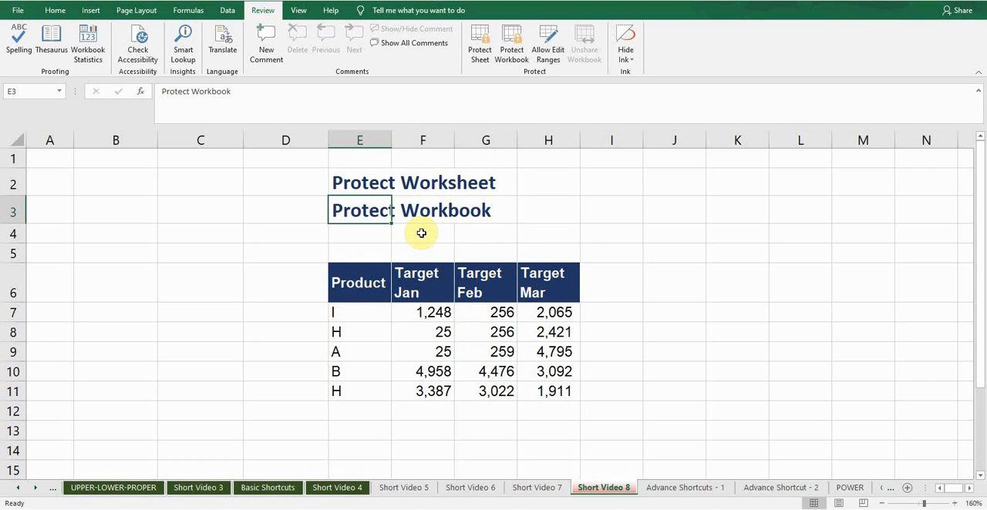
mouse_move(516, 77)
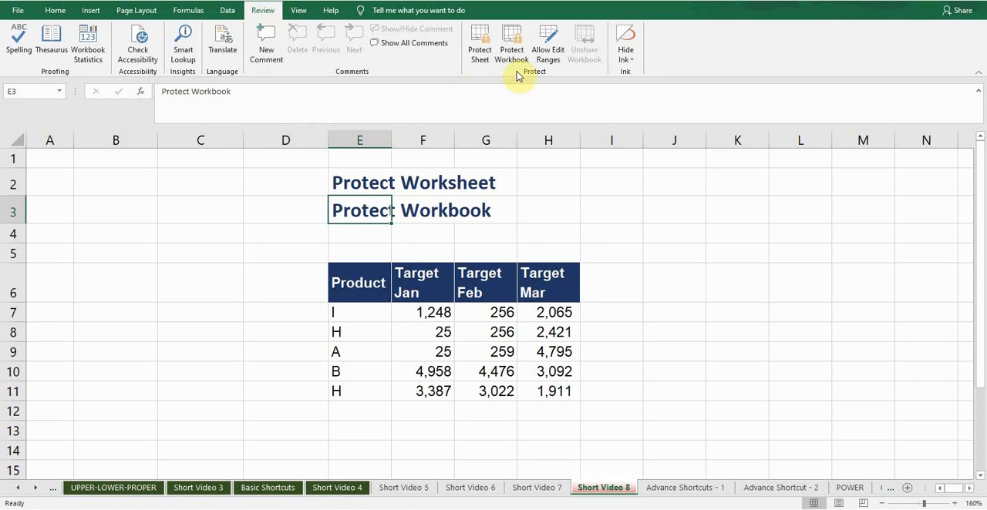
mouse_move(511, 42)
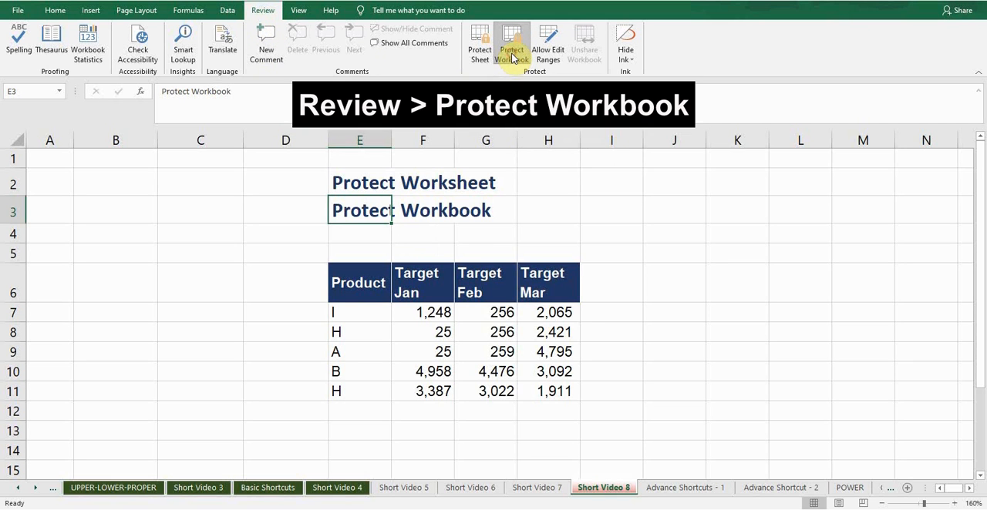
left_click(511, 43)
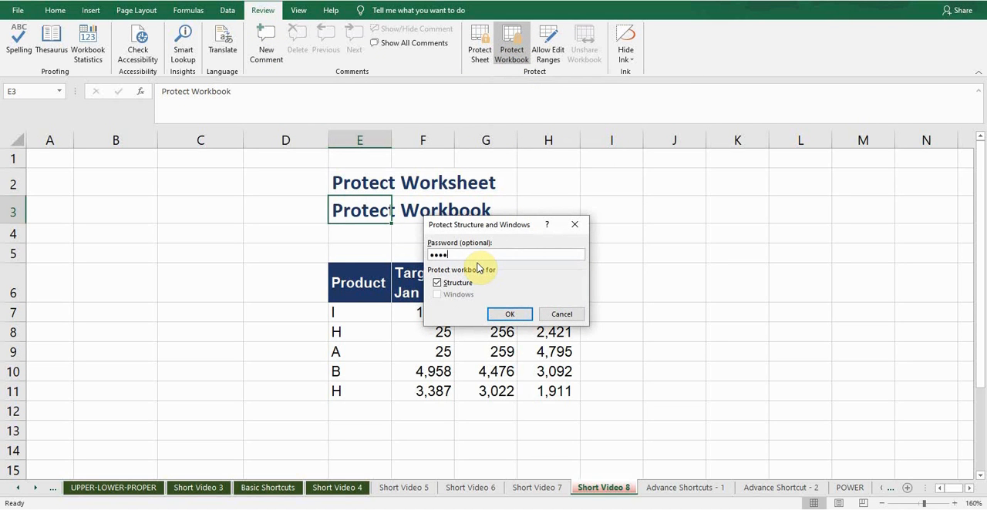
left_click(509, 314)
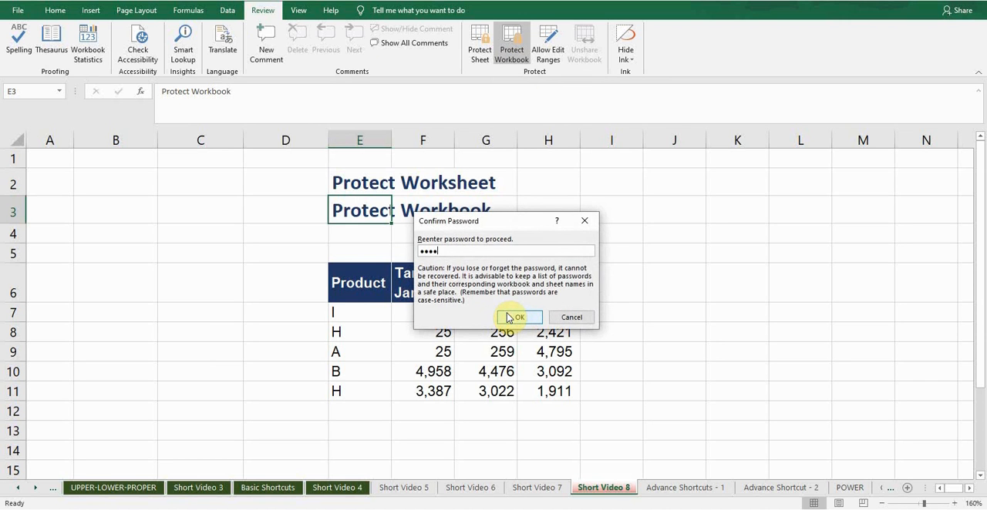
left_click(516, 317)
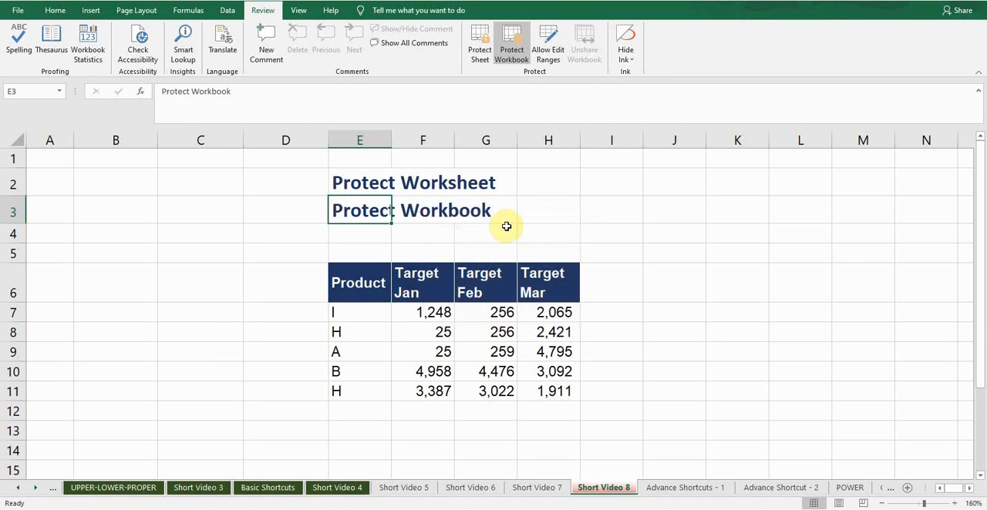
mouse_move(478, 296)
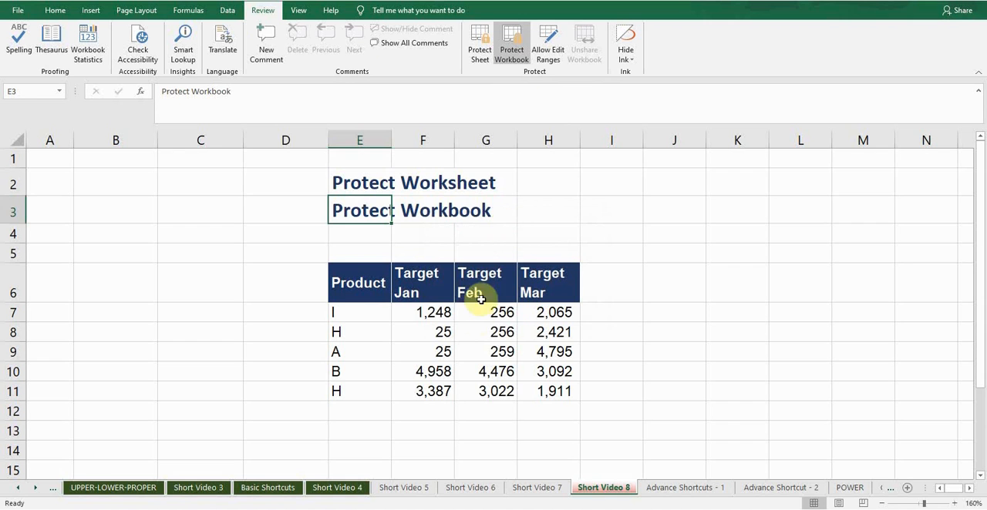
left_click(485, 313)
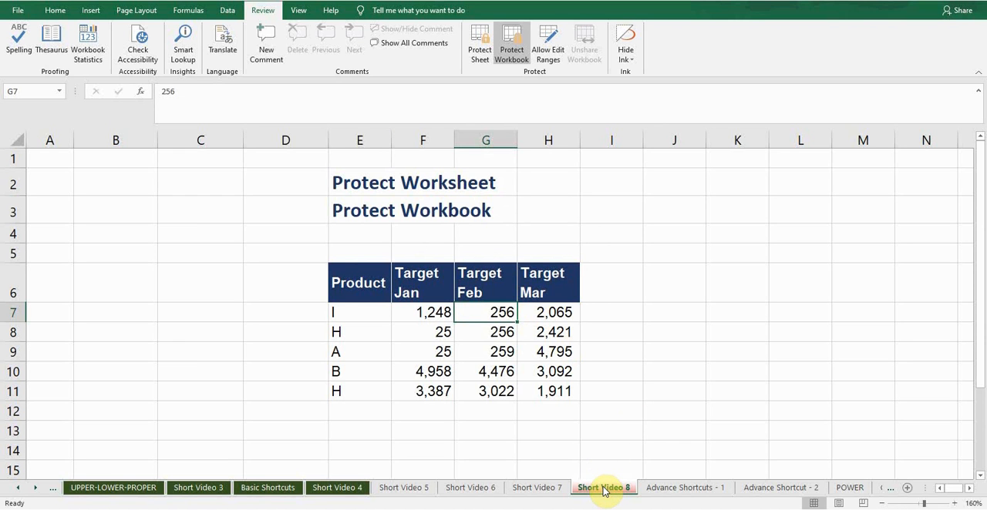
right_click(603, 487)
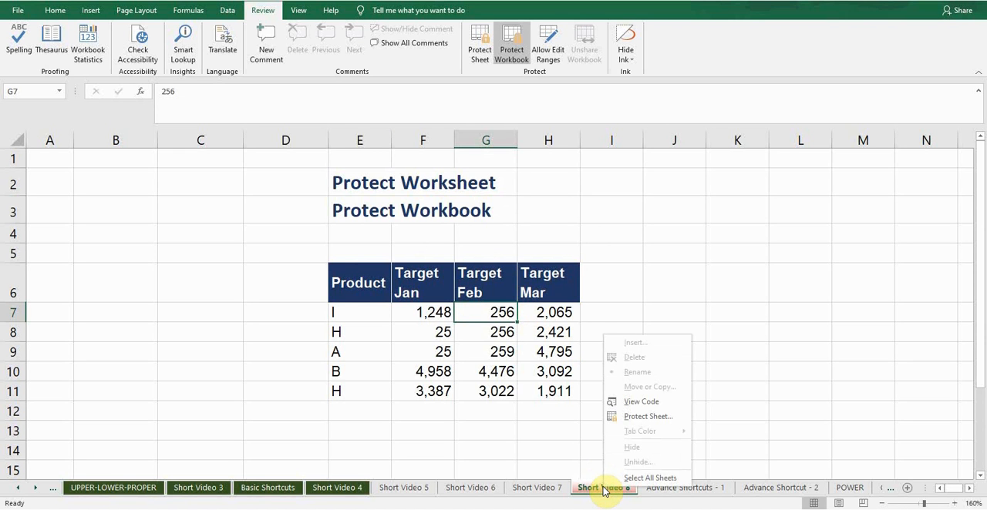
mouse_move(650, 356)
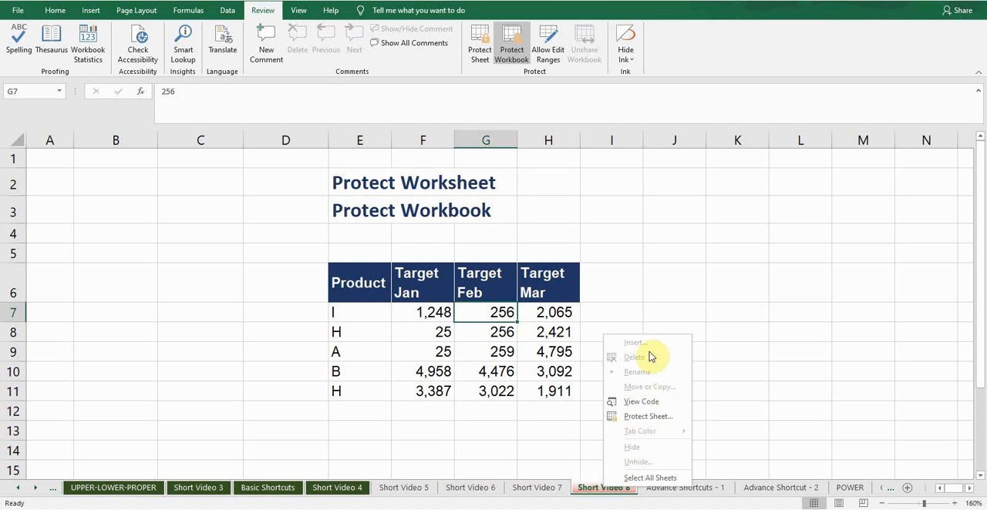
mouse_move(653, 378)
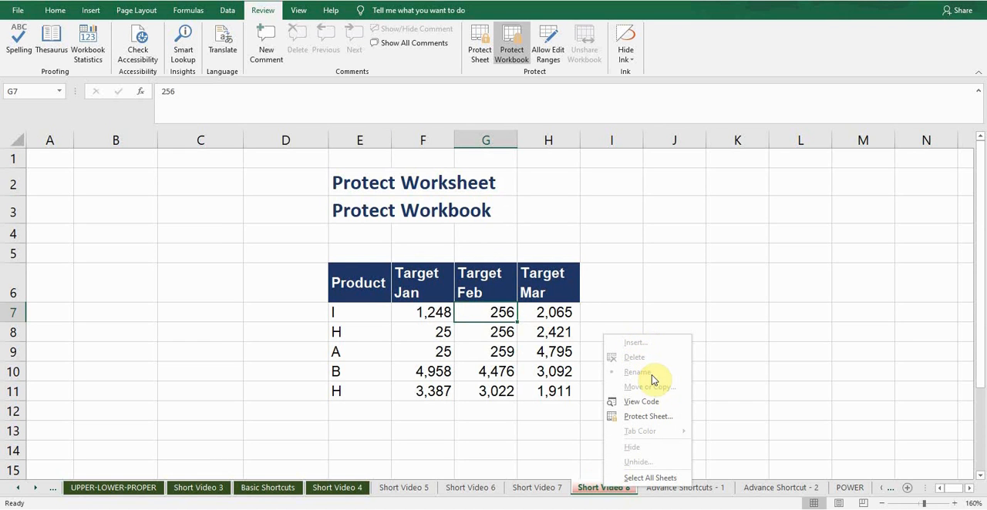
mouse_move(585, 368)
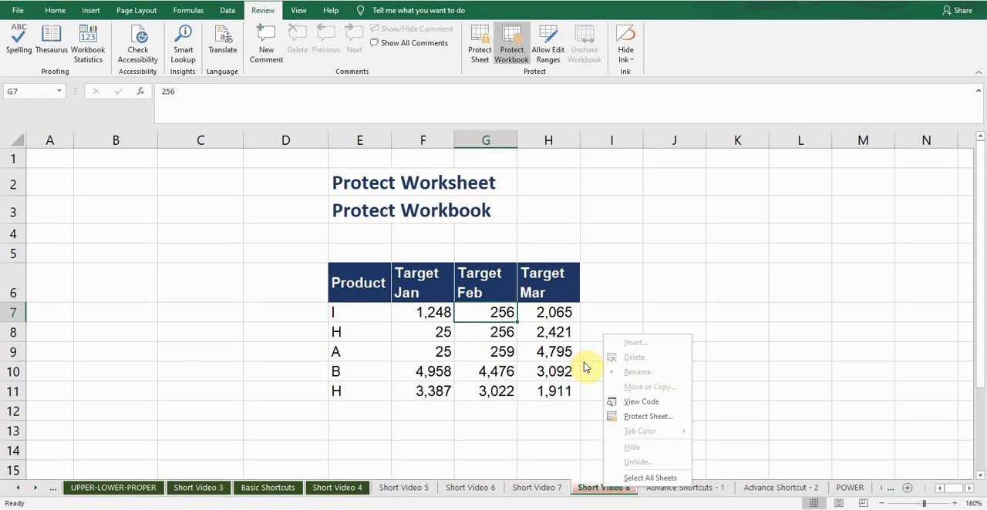
mouse_move(508, 417)
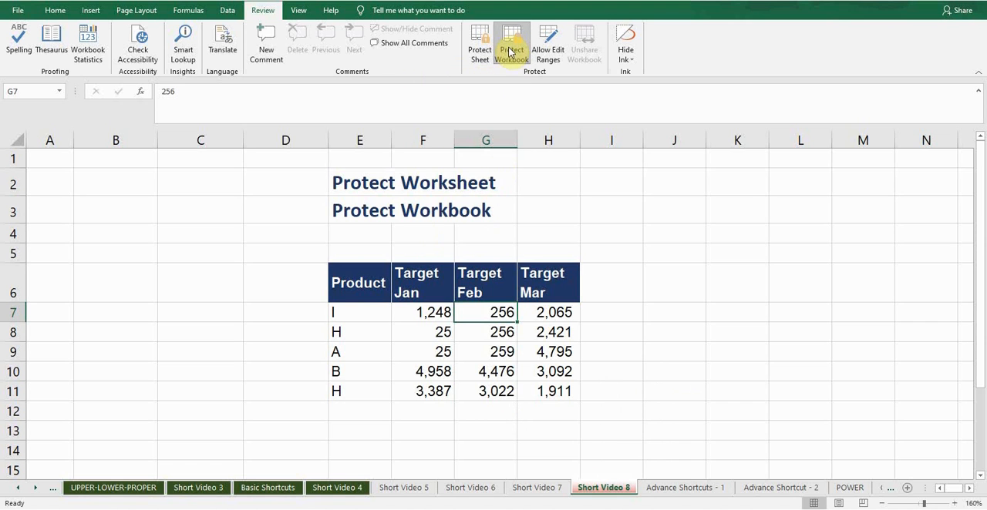
Step: Enter the password in Unprotect Workbook to lift structure protection, then select cell G4
left_click(511, 43)
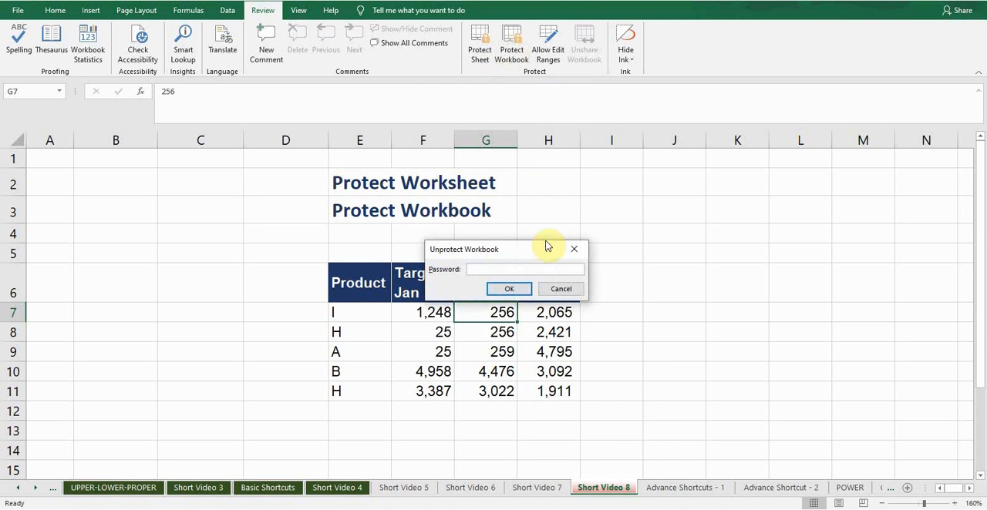
type("••")
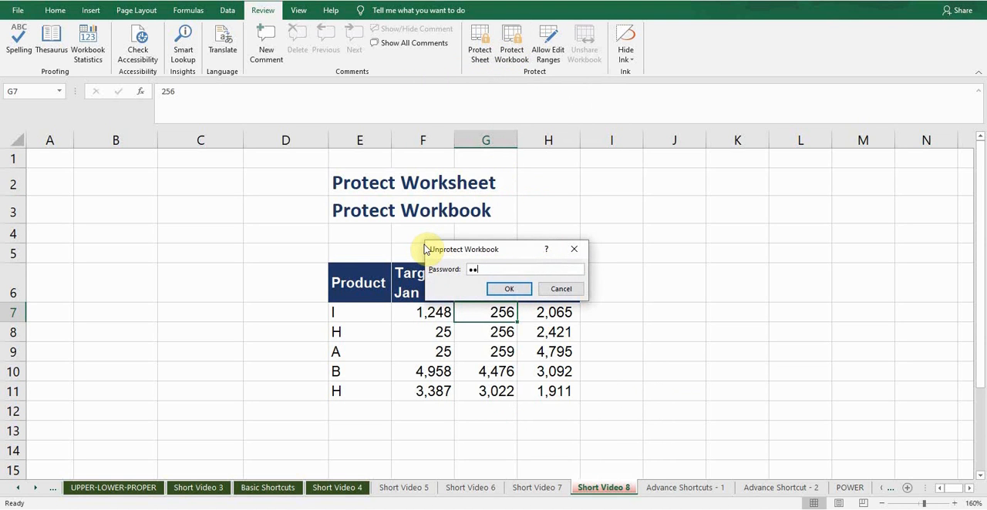
left_click(508, 288)
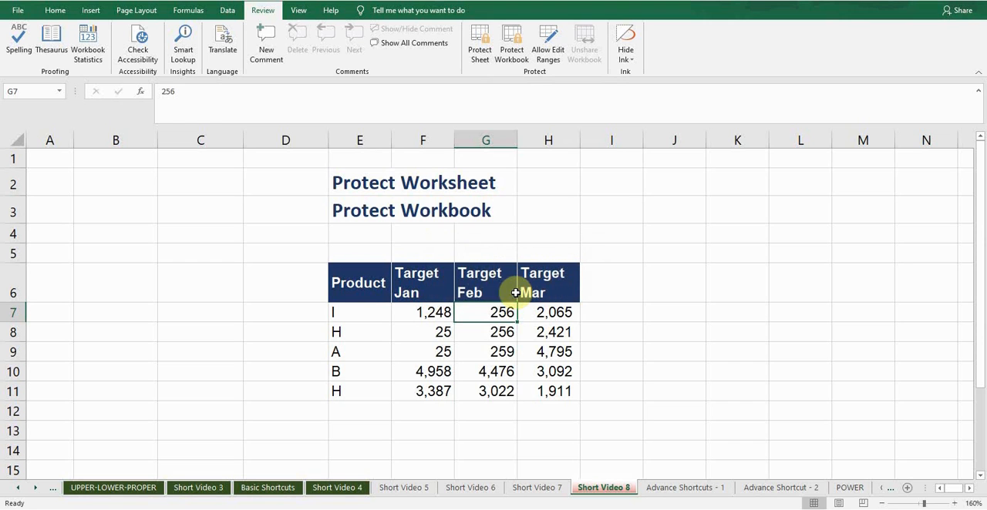
left_click(485, 233)
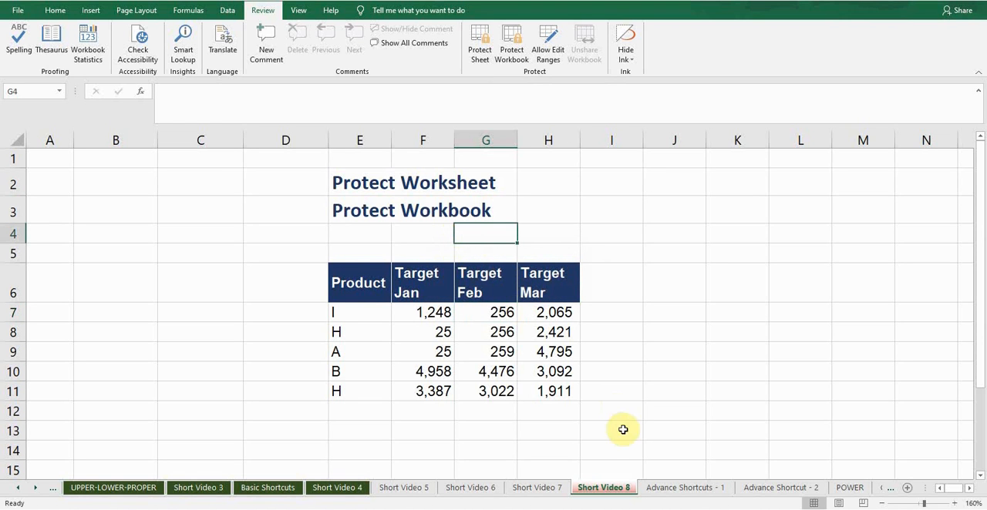
right_click(603, 487)
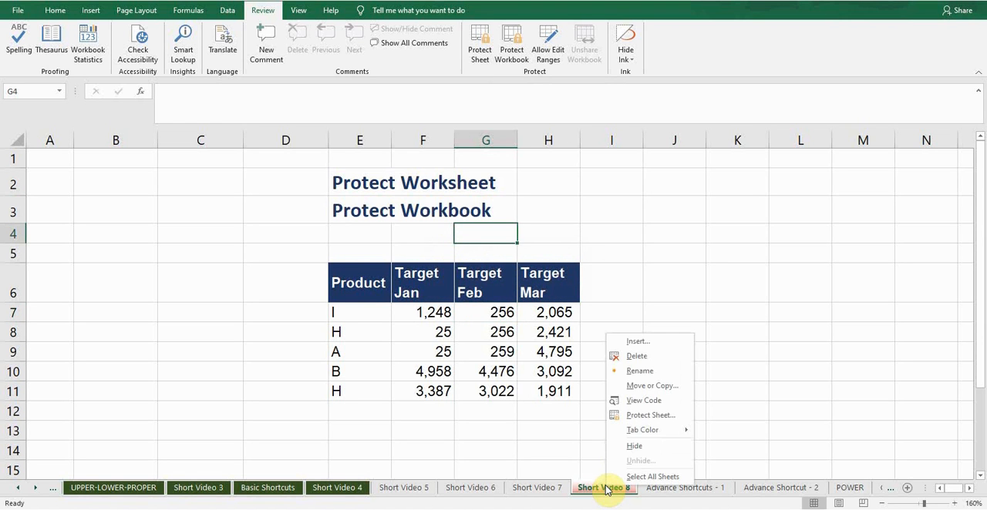
mouse_move(665, 352)
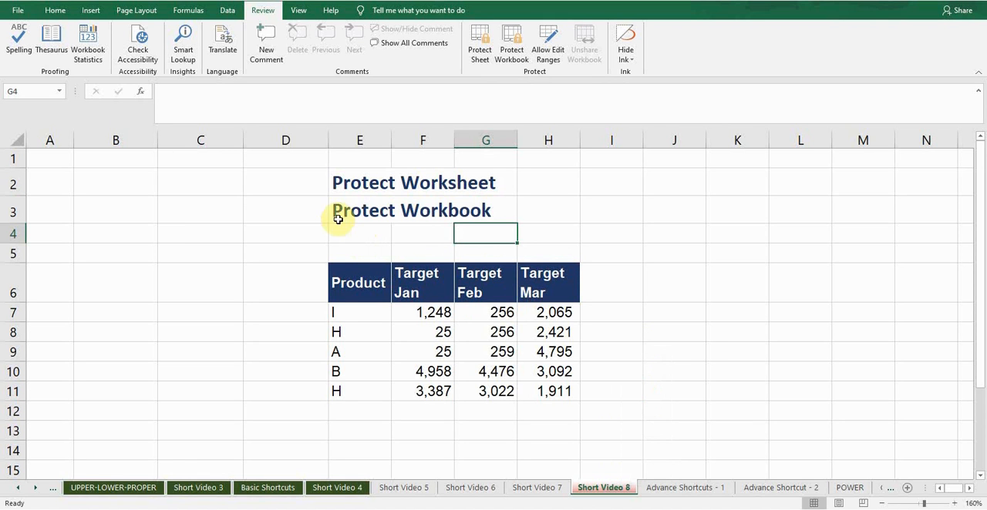
mouse_move(310, 191)
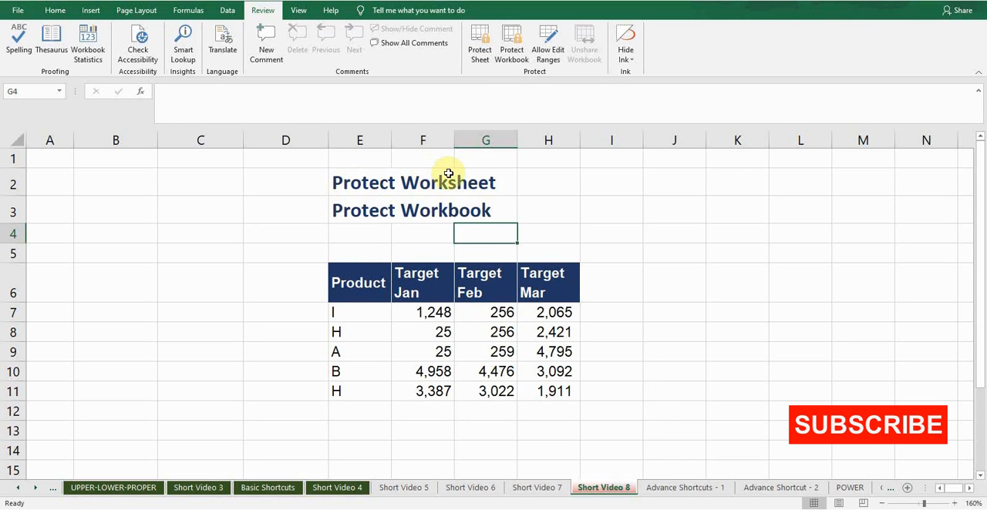
mouse_move(578, 145)
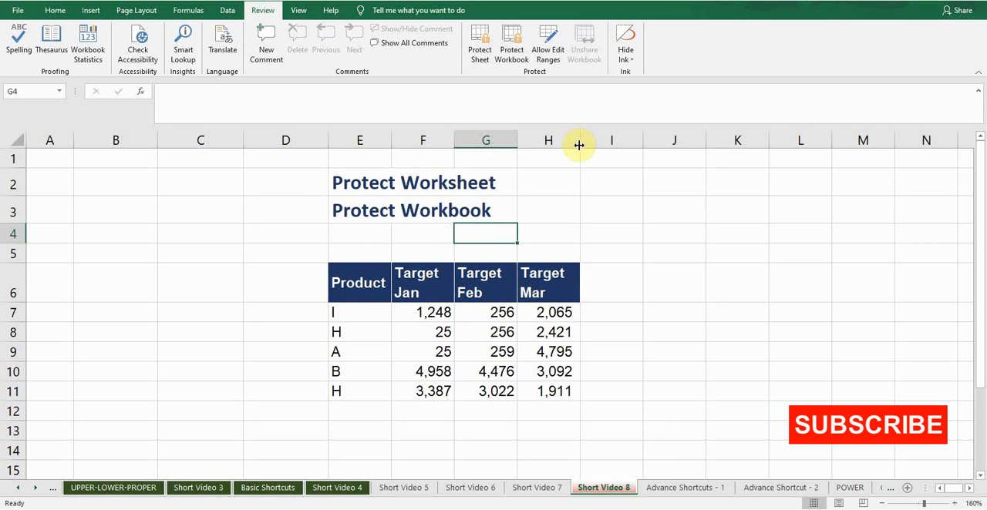